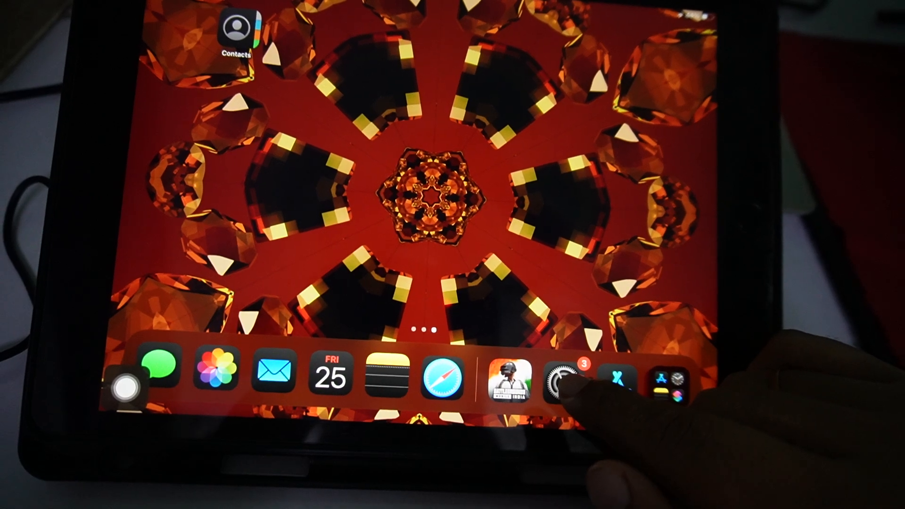
Launch Settings from the Dock and go to the Sounds page
click(569, 379)
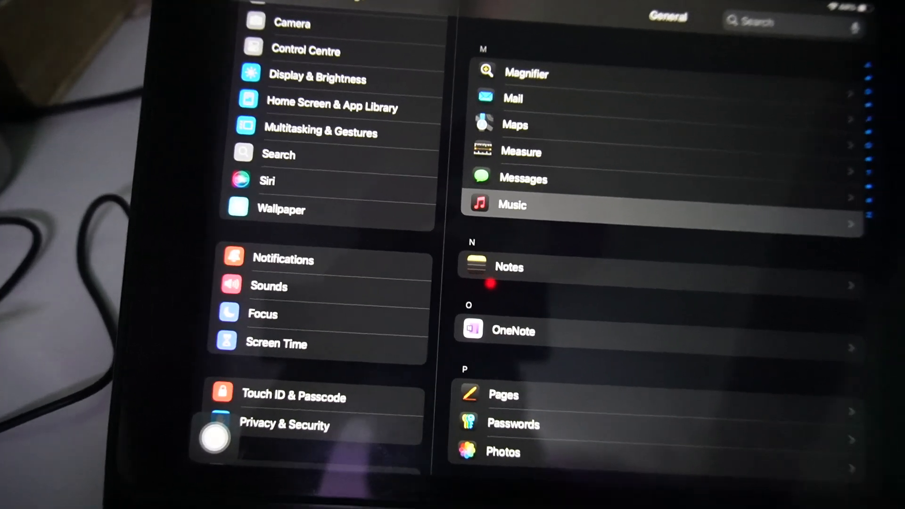
click(268, 285)
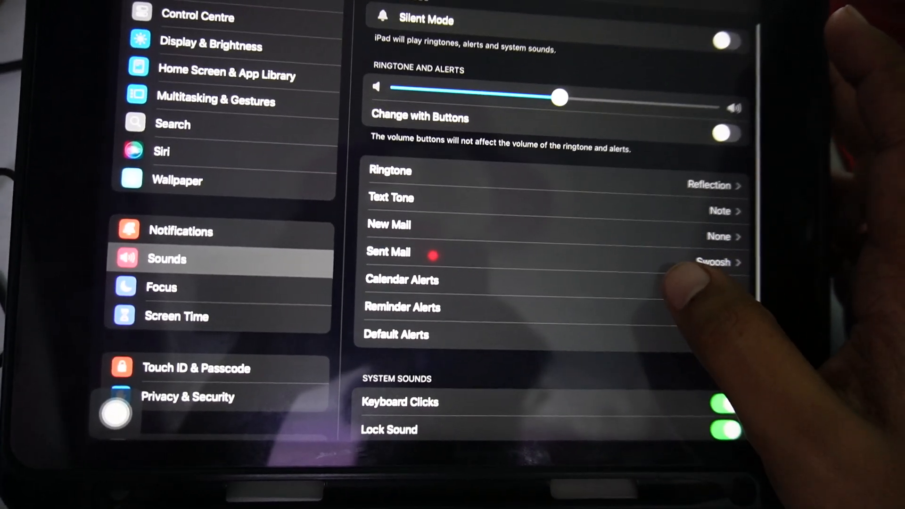
scroll(down, 3)
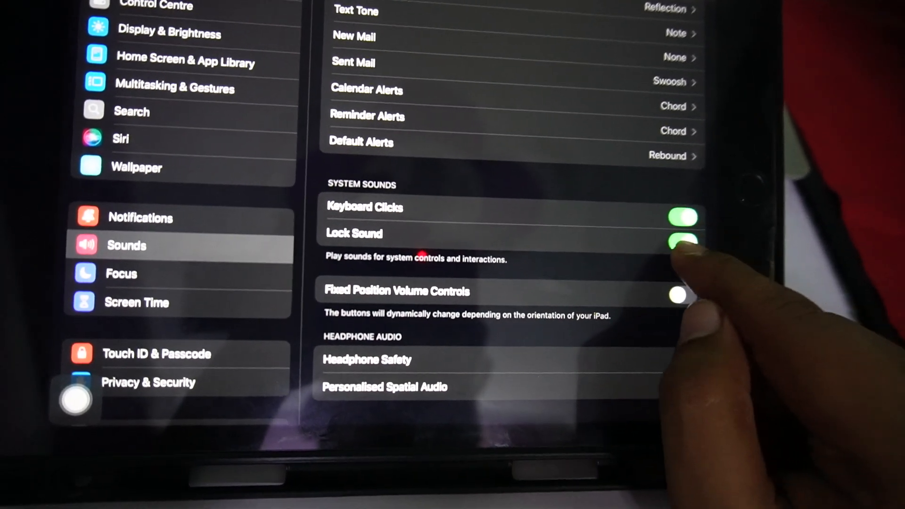
click(684, 243)
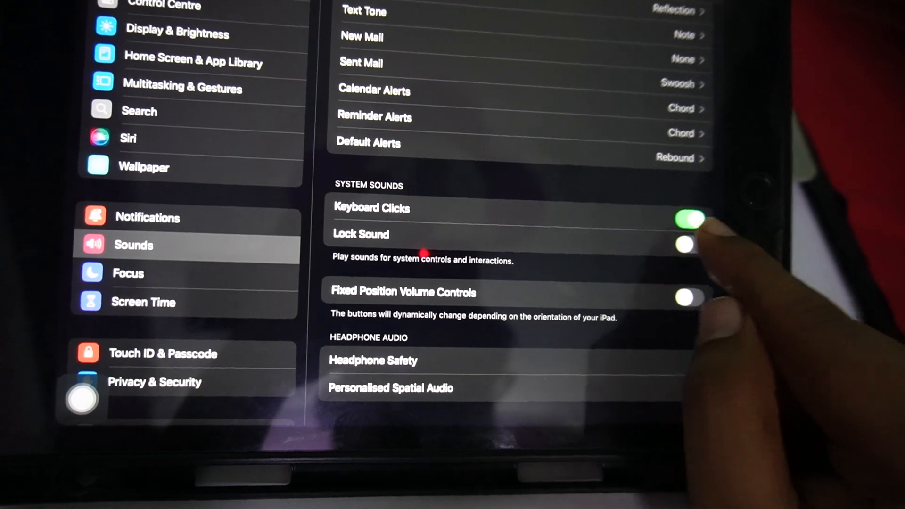
click(686, 245)
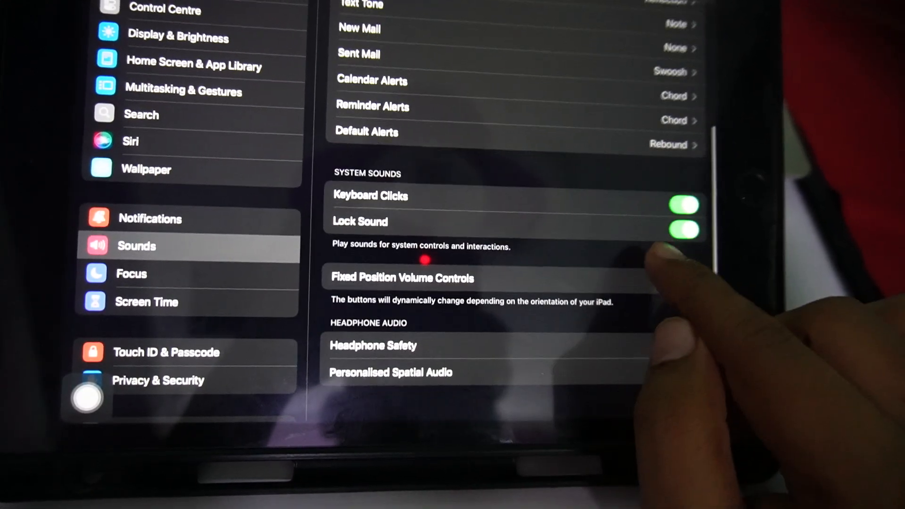
scroll(up, 3)
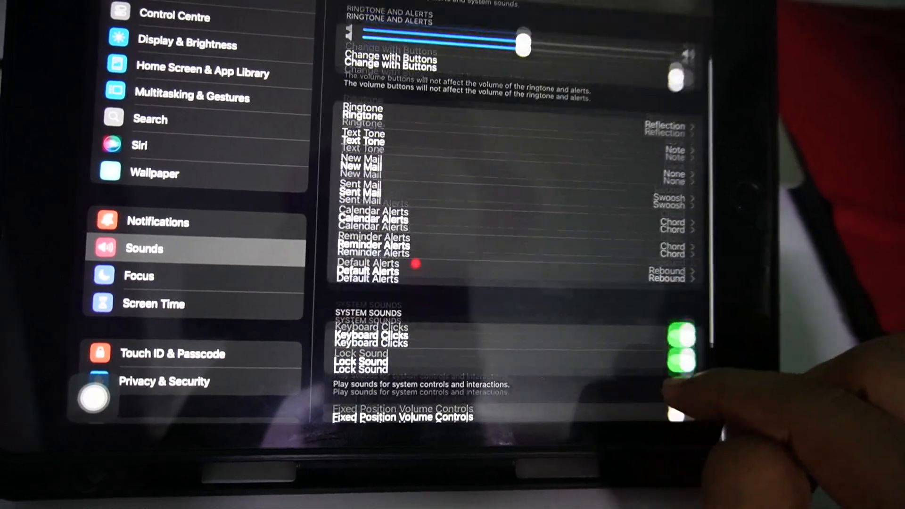